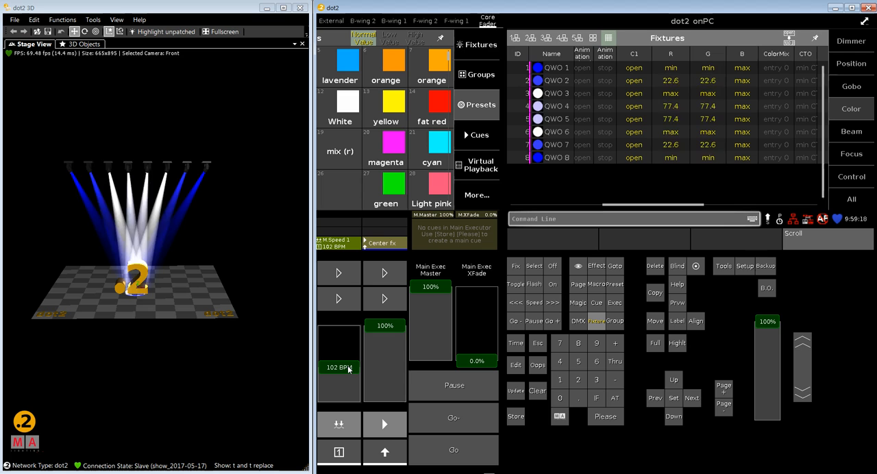
# Bring the effect speed master down from about 102 to 97 BPM, then Oops the last nudge
pyautogui.click(338, 423)
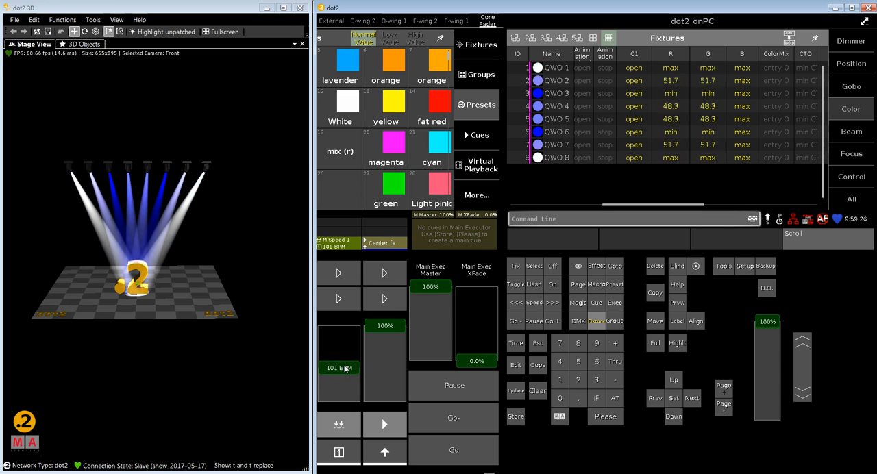
pyautogui.click(339, 368)
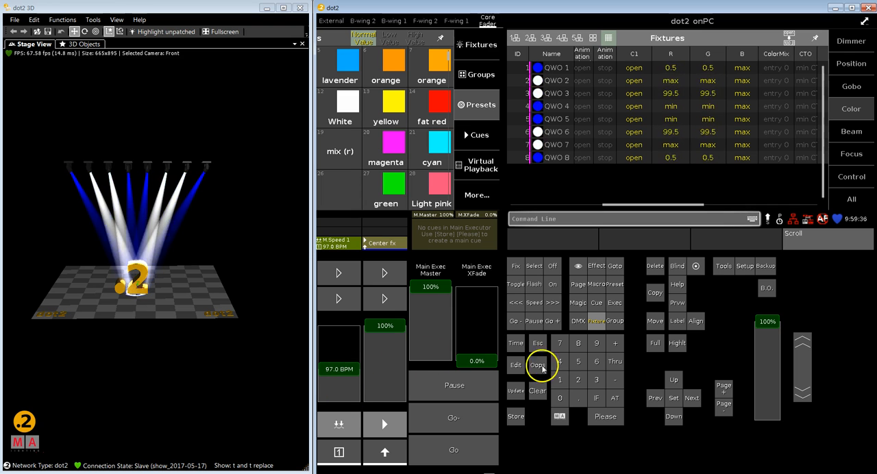
pyautogui.click(539, 365)
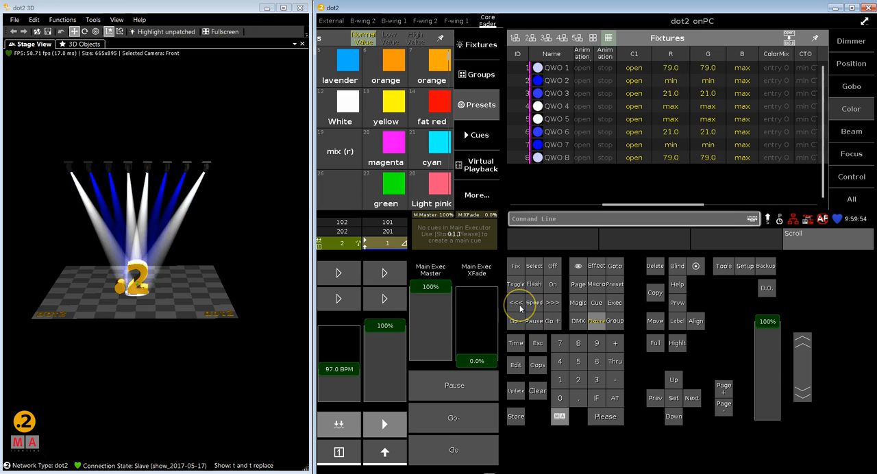
# Switch the executor bar to show numbers 101, 102, 201, 202 instead of names
pyautogui.click(519, 305)
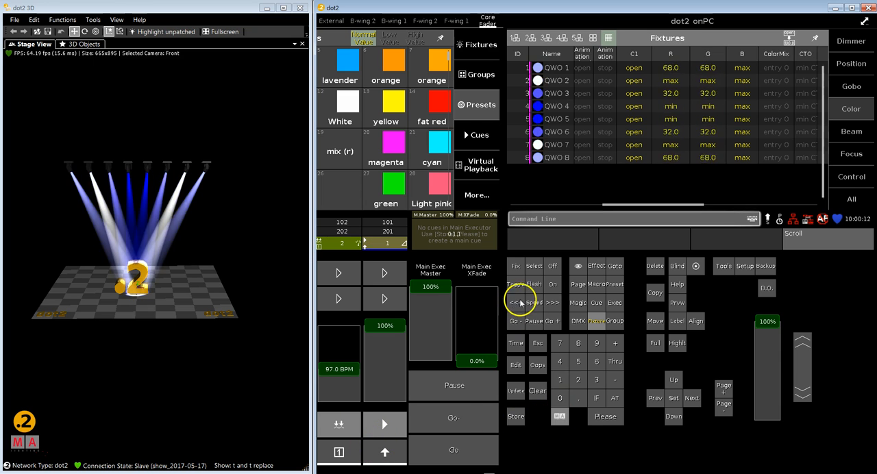
pyautogui.click(338, 425)
pyautogui.write('blac')
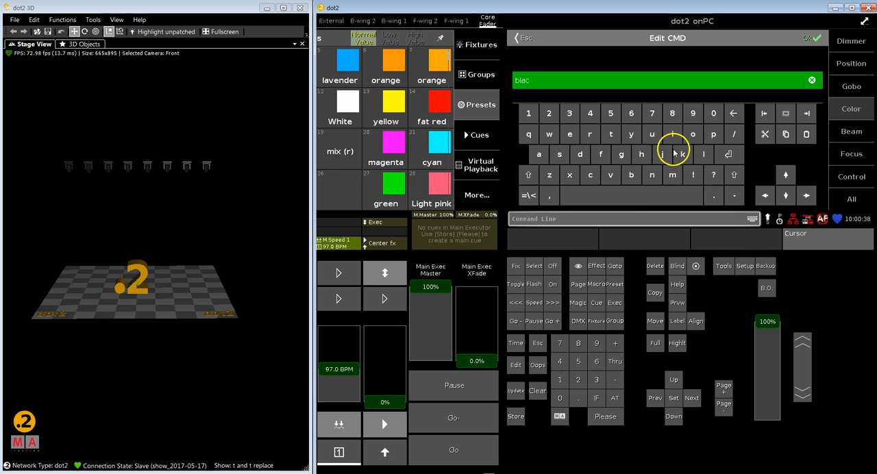
# Enter 'black exec 4.2' as Cue 1's CMD on Exec 4.101 and confirm
pyautogui.click(570, 134)
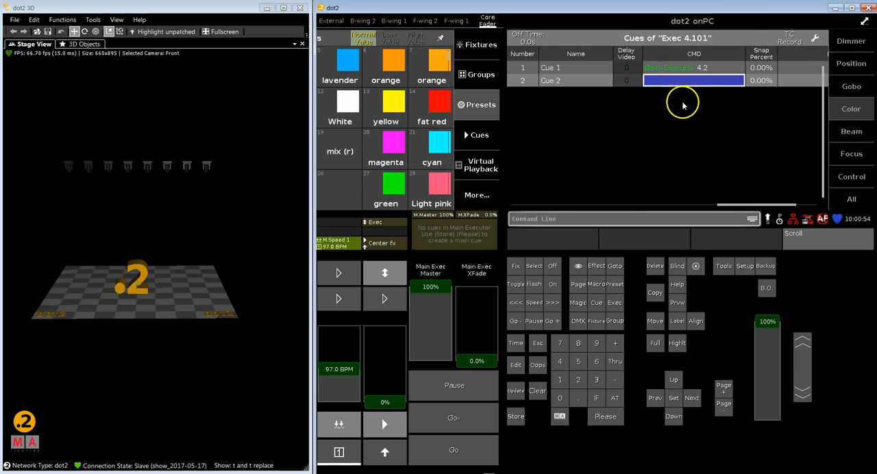
# Enter 'black off exec 4.2' as Cue 2's CMD and confirm with OK
pyautogui.doubleClick(693, 80)
pyautogui.write('black')
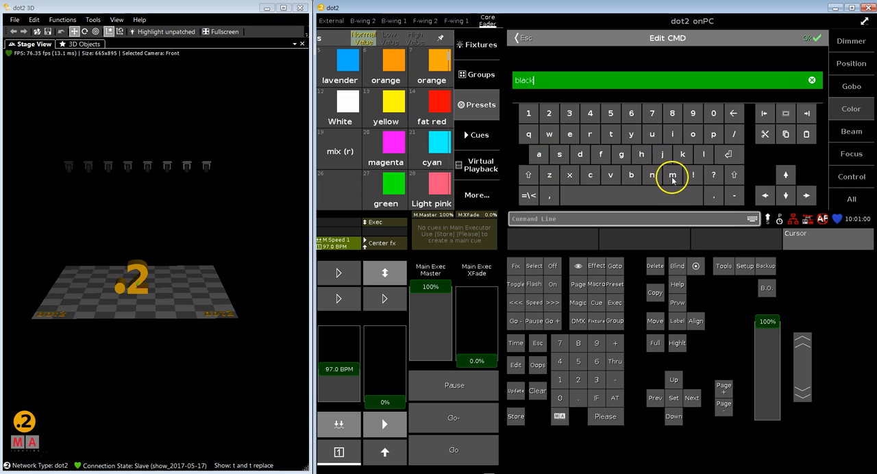
pyautogui.click(601, 154)
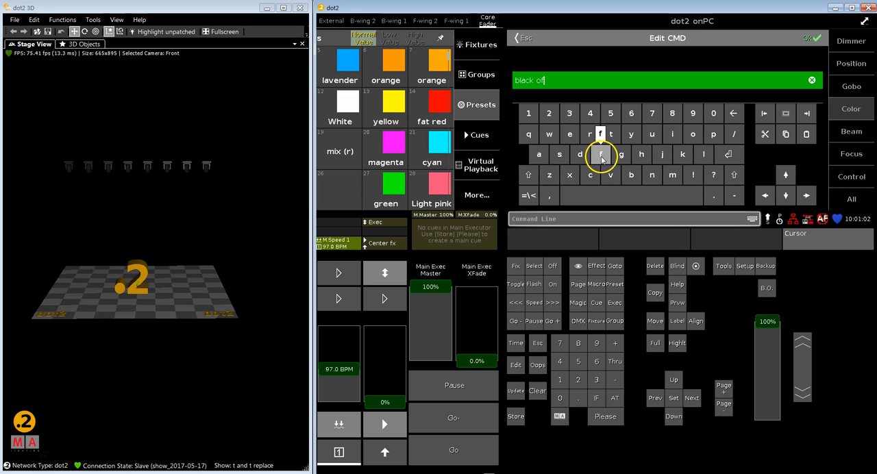
pyautogui.click(569, 134)
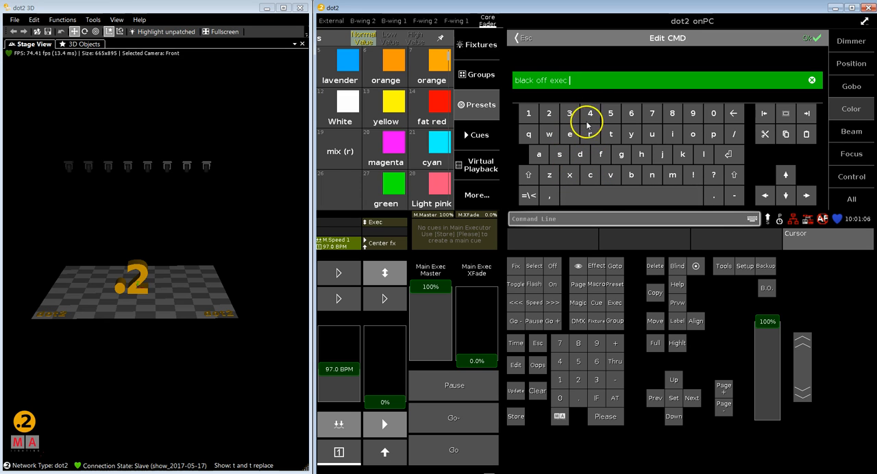
pyautogui.click(590, 114)
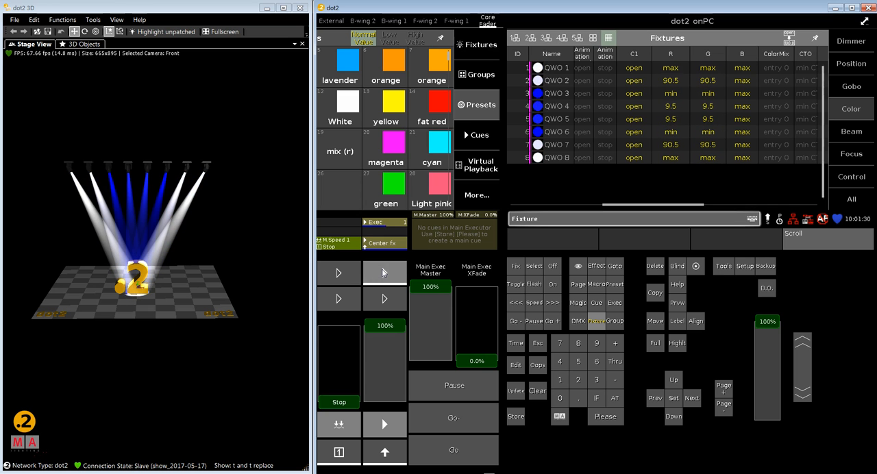
# Go on executor 4.101 so Cue 1 blacks out executor 4.2 and the effect halts
pyautogui.click(384, 273)
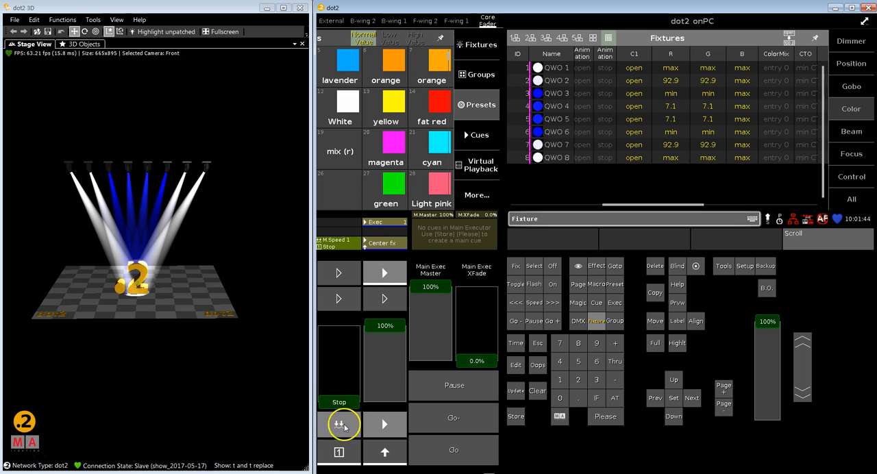
pyautogui.moveTo(534, 298)
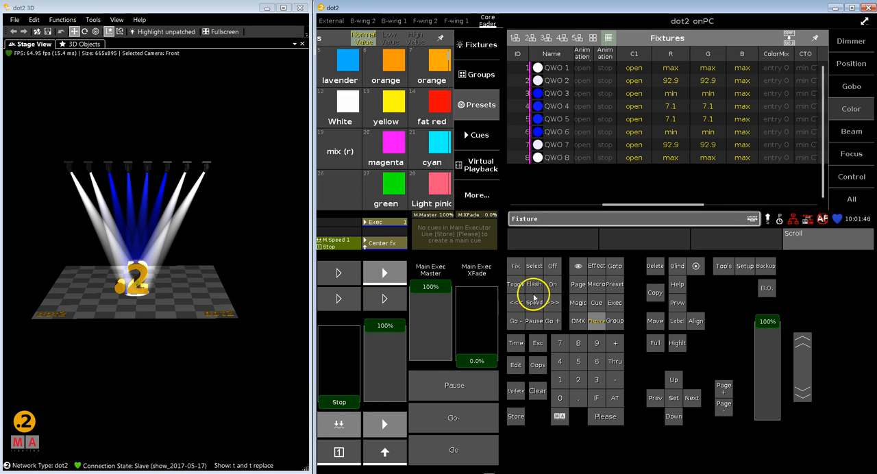
pyautogui.click(655, 266)
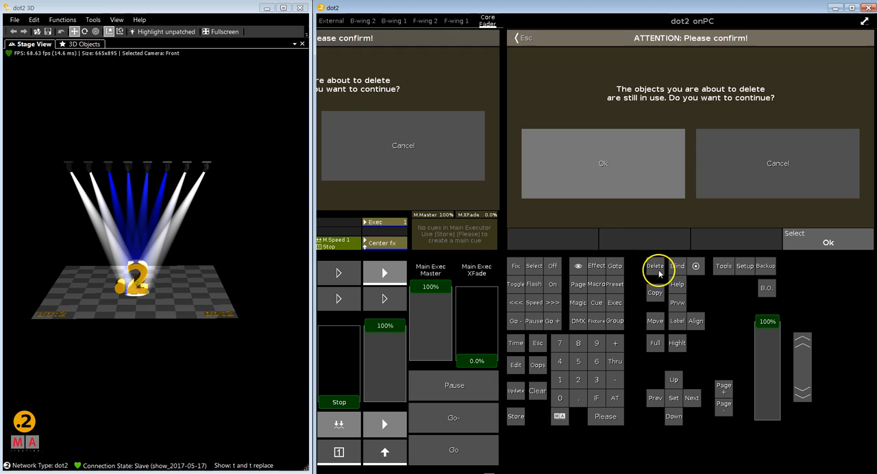
pyautogui.moveTo(562, 164)
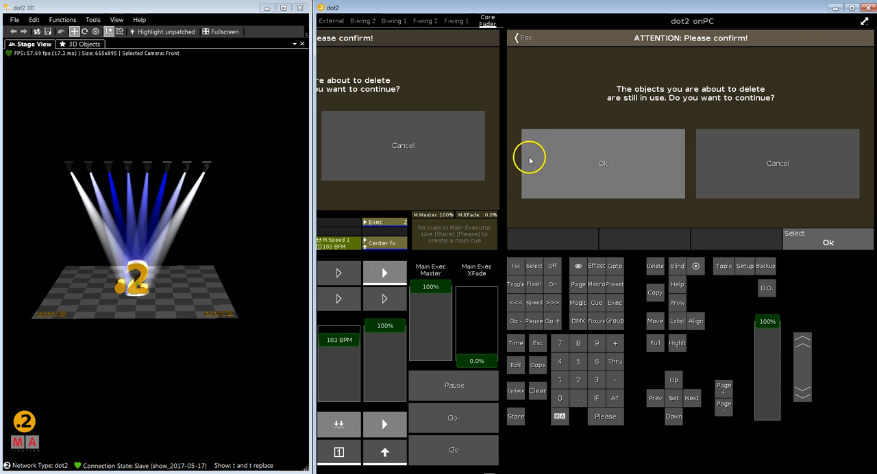
pyautogui.click(602, 163)
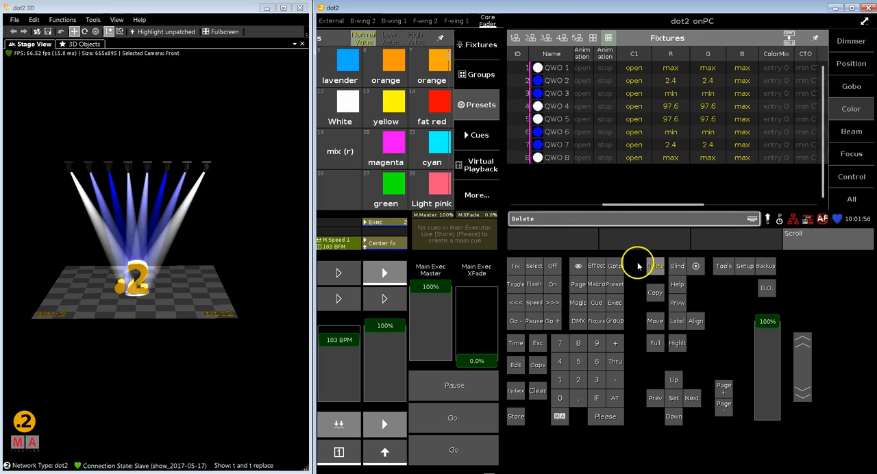
pyautogui.click(655, 266)
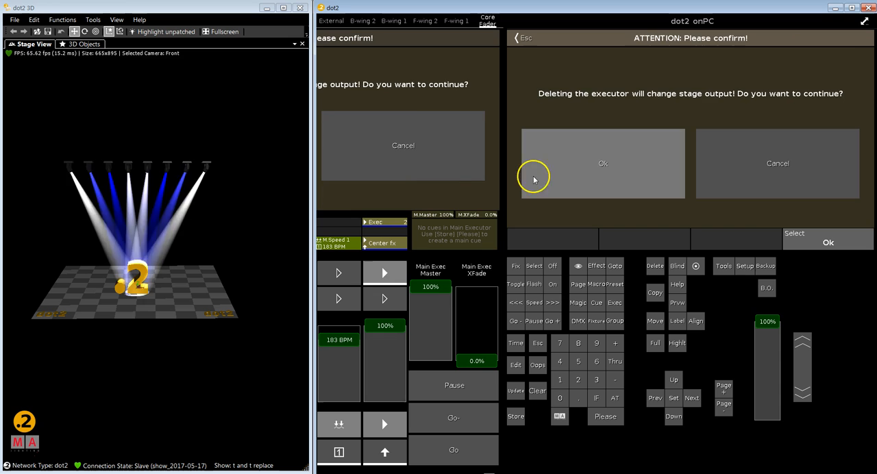
pyautogui.click(603, 163)
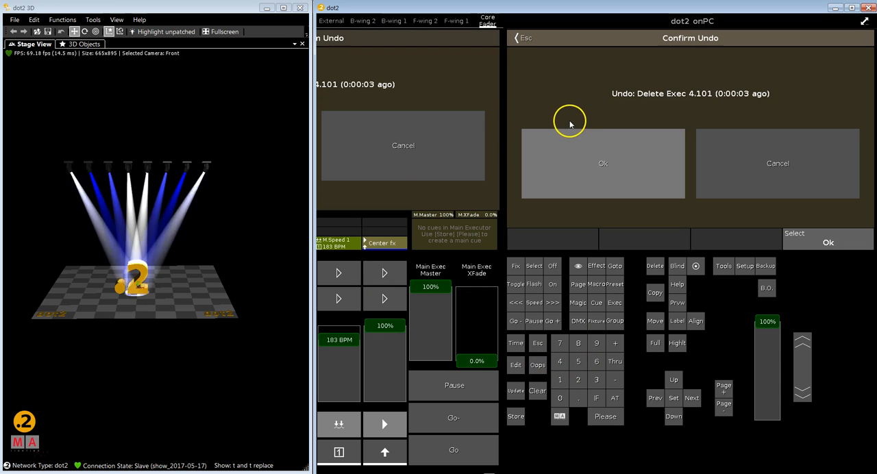
pyautogui.click(602, 163)
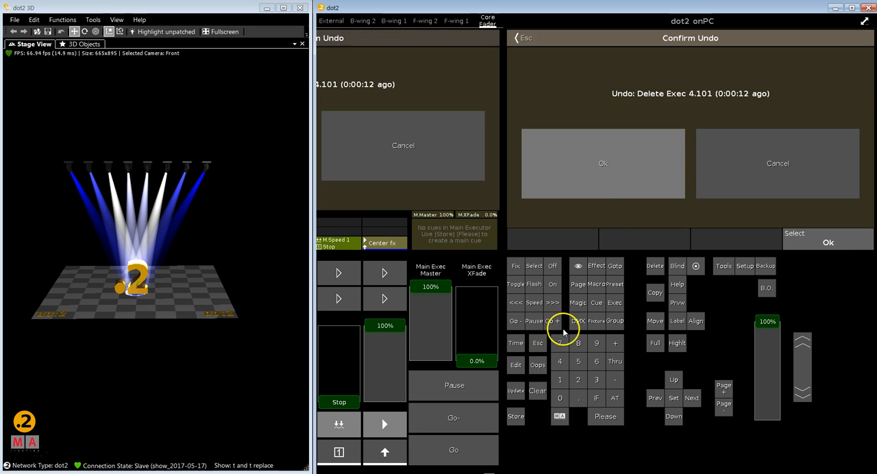
pyautogui.click(602, 163)
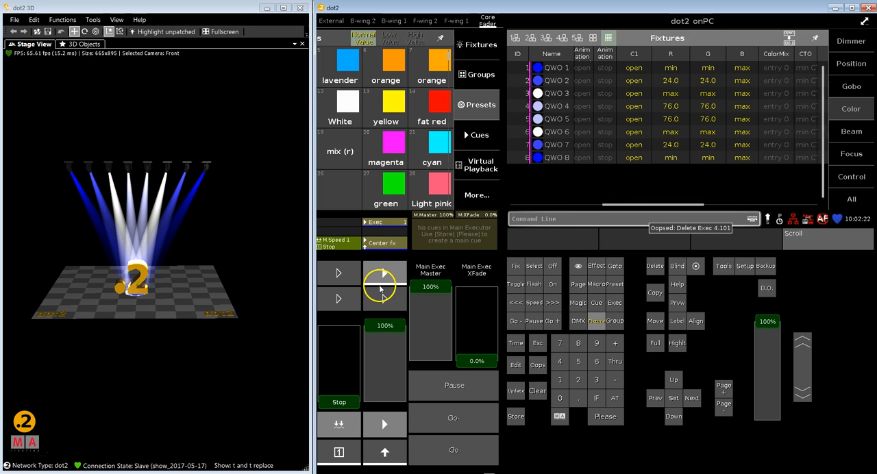